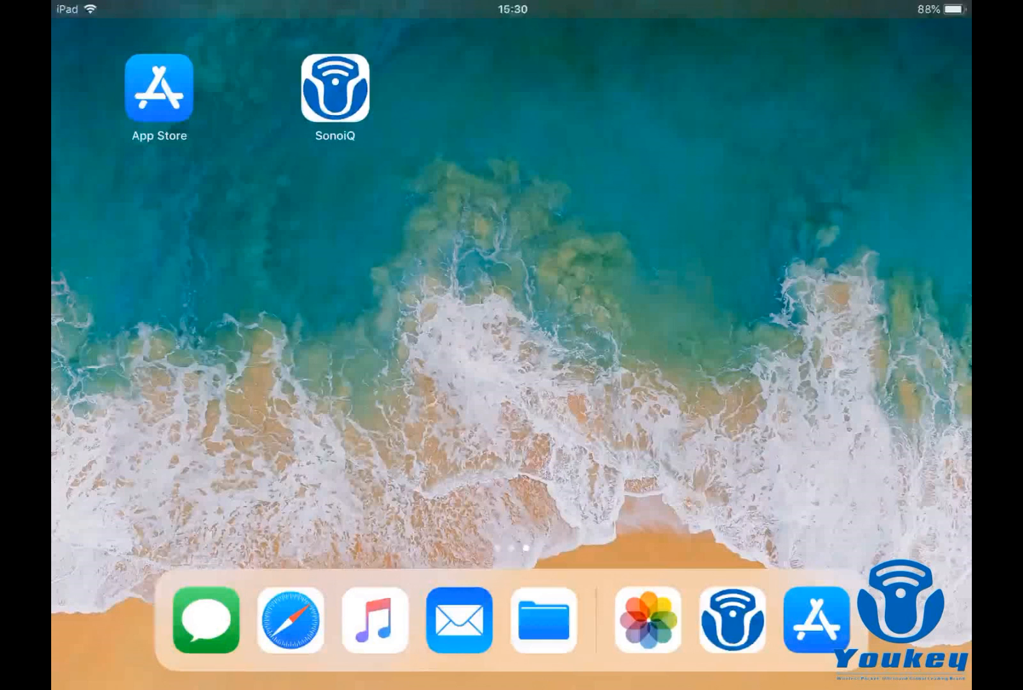
Step: Search the App Store for SonoiQ and open its installed app page
{"action": "left_click", "coordinate": [158, 88]}
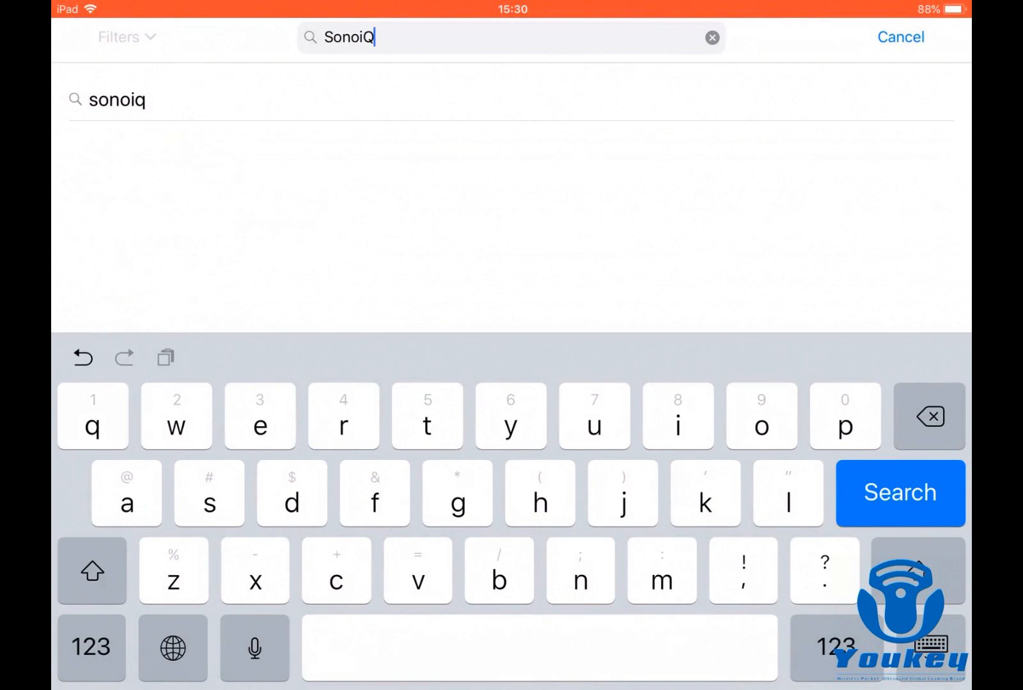
{"action": "left_click", "coordinate": [899, 493]}
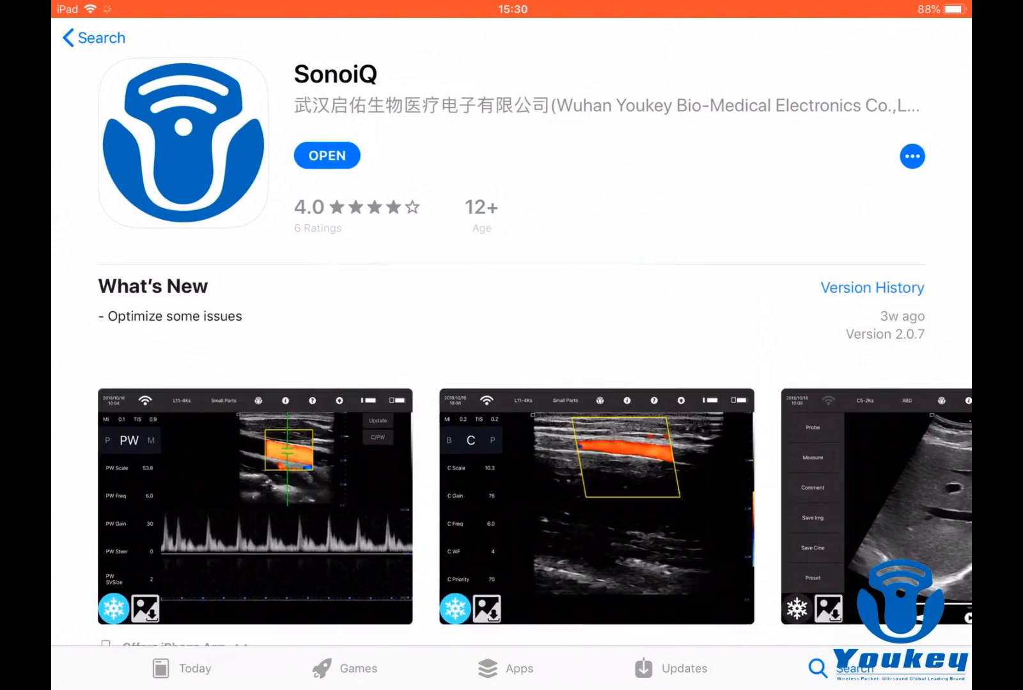
{"action": "scroll", "scroll_direction": "down", "scroll_amount": 3}
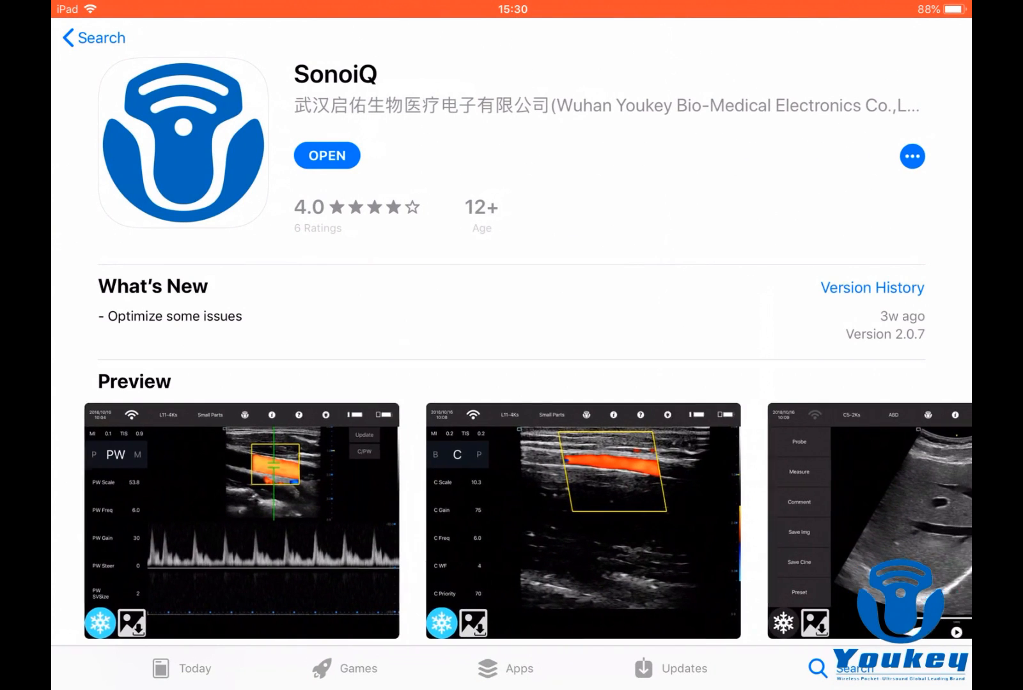
{"action": "scroll", "scroll_direction": "left", "scroll_amount": 3}
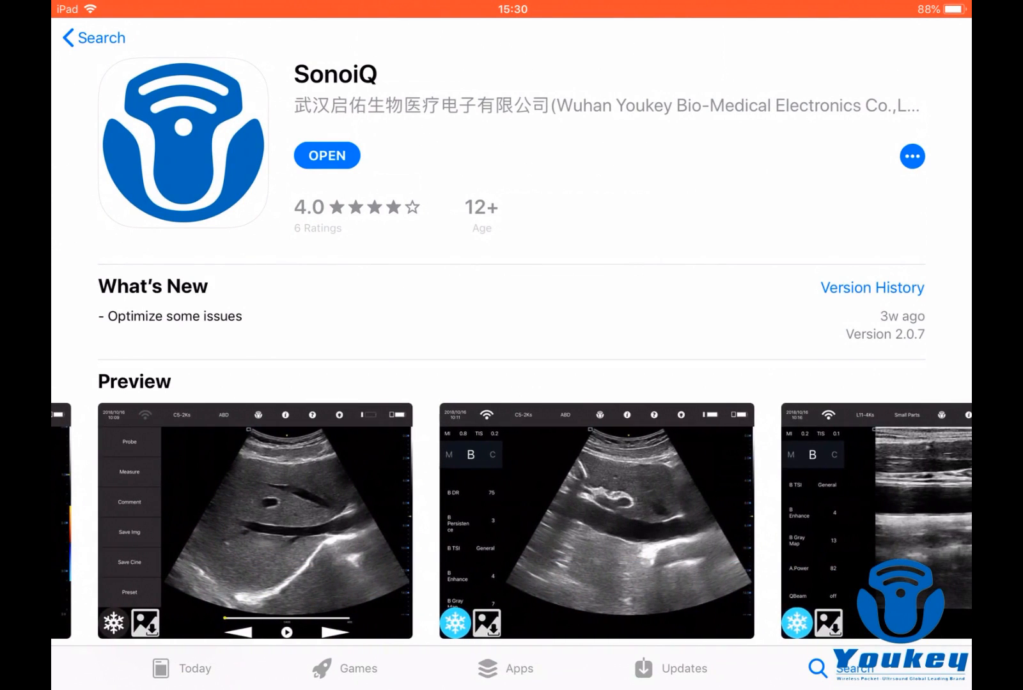
{"action": "scroll", "scroll_direction": "left", "scroll_amount": 3}
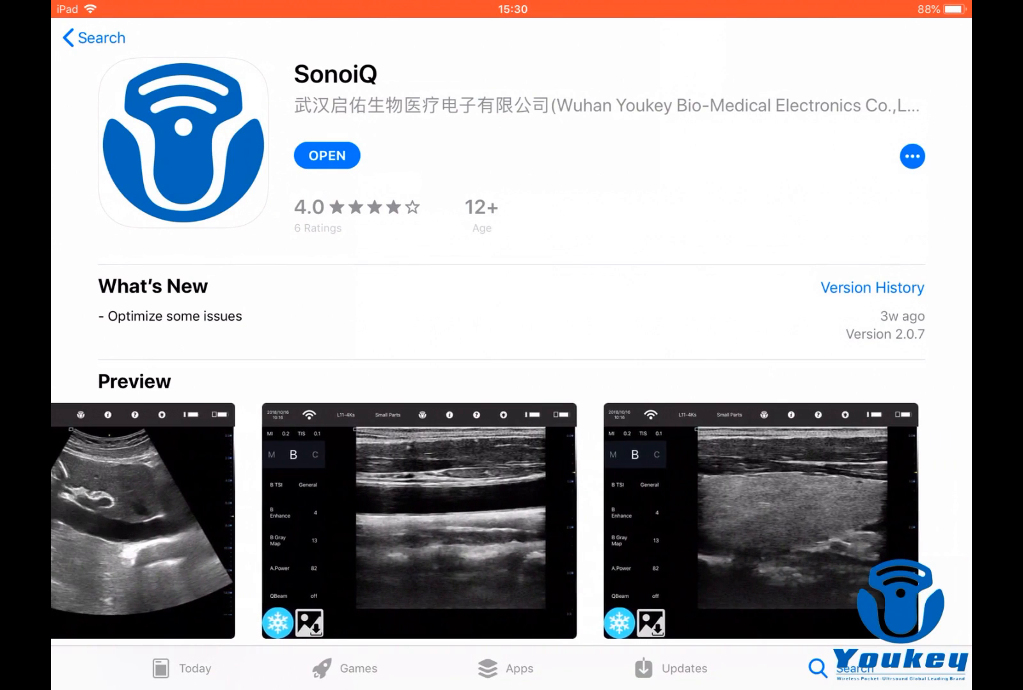
{"action": "scroll", "scroll_direction": "down", "scroll_amount": 3}
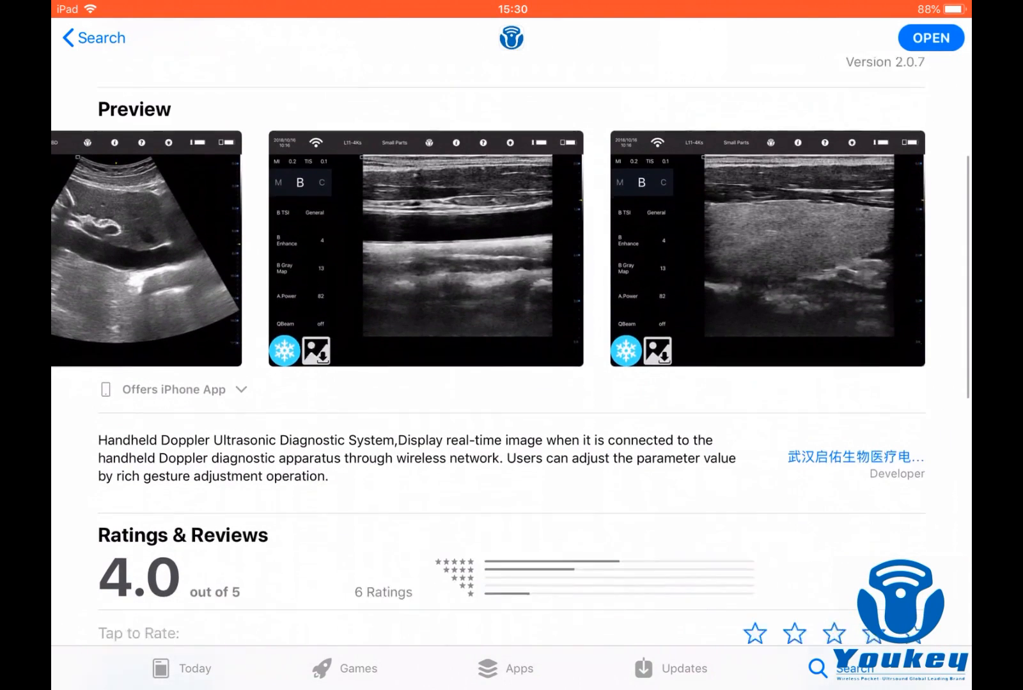
{"action": "scroll", "scroll_direction": "down", "scroll_amount": 3}
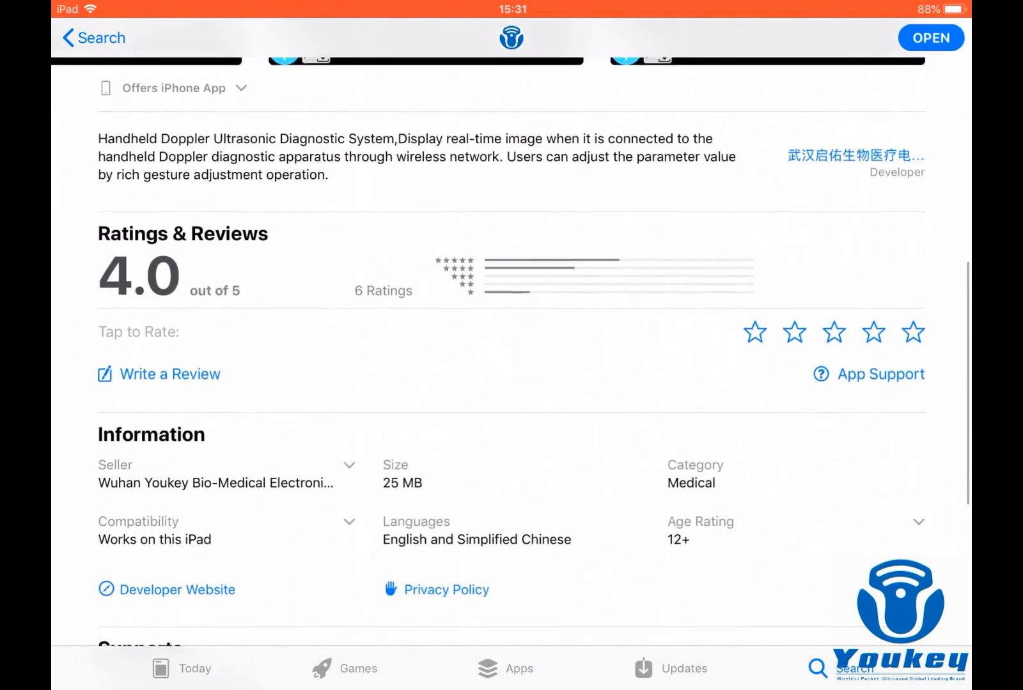
{"action": "scroll", "scroll_direction": "down", "scroll_amount": 3}
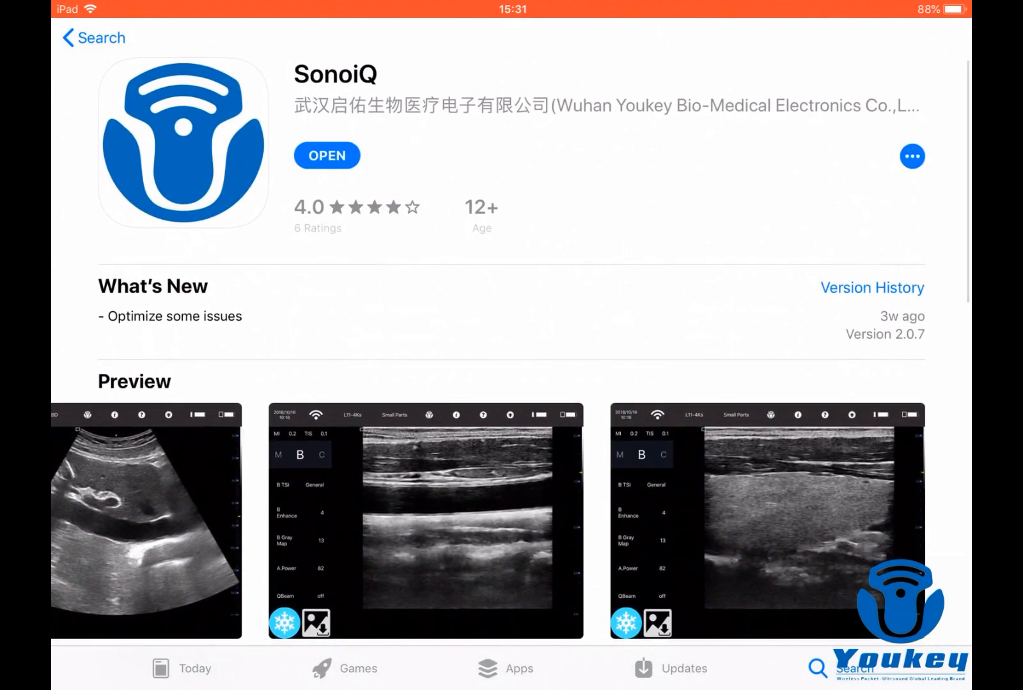
{"action": "left_click", "coordinate": [326, 156]}
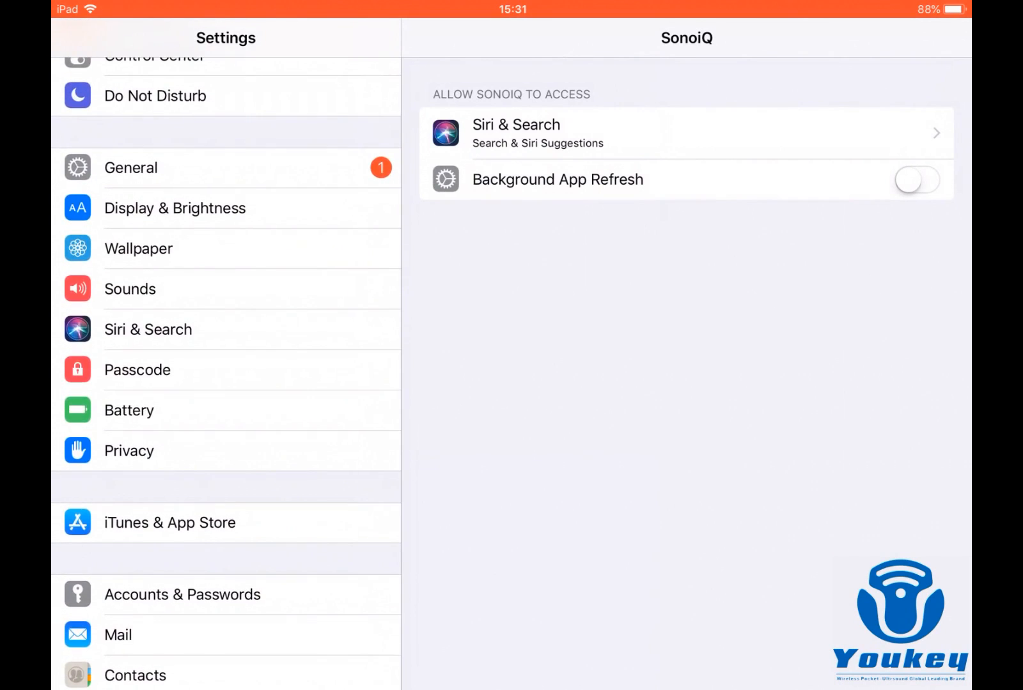
Step: Join the +10001905ACA023+ probe network in Wi-Fi settings by entering its password
{"action": "scroll", "scroll_direction": "down", "scroll_amount": 3}
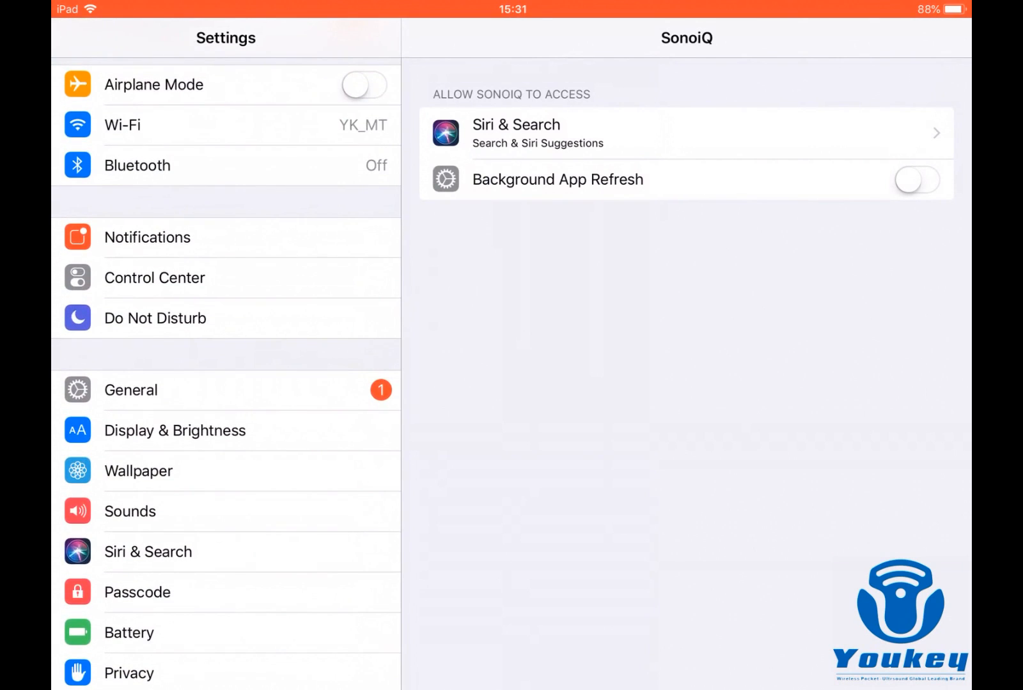
{"action": "left_click", "coordinate": [195, 125]}
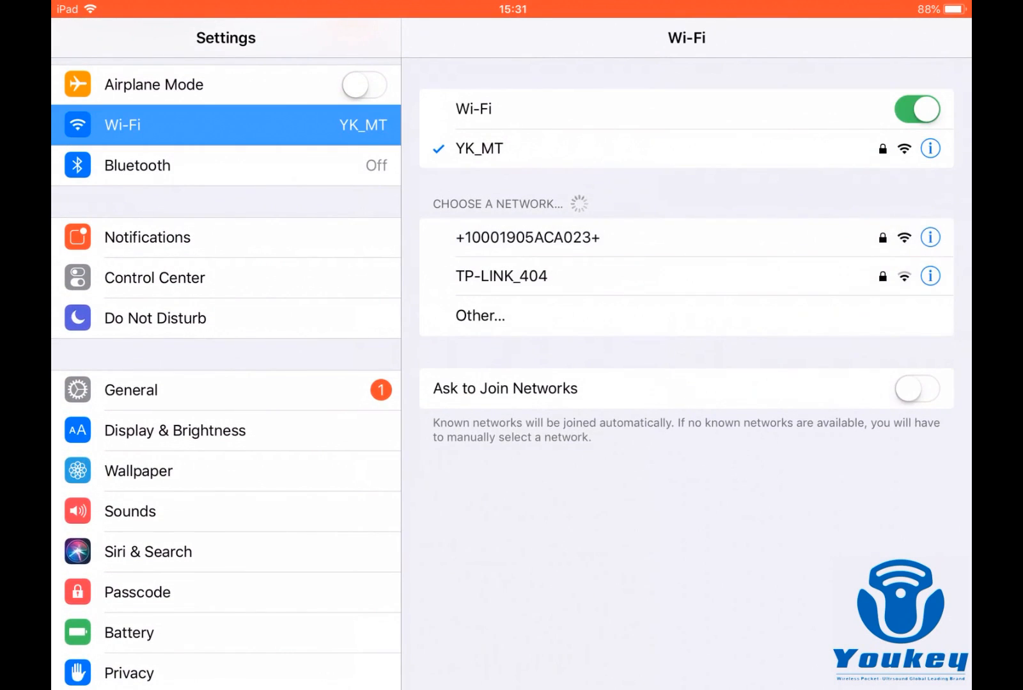
{"action": "left_click", "coordinate": [527, 237]}
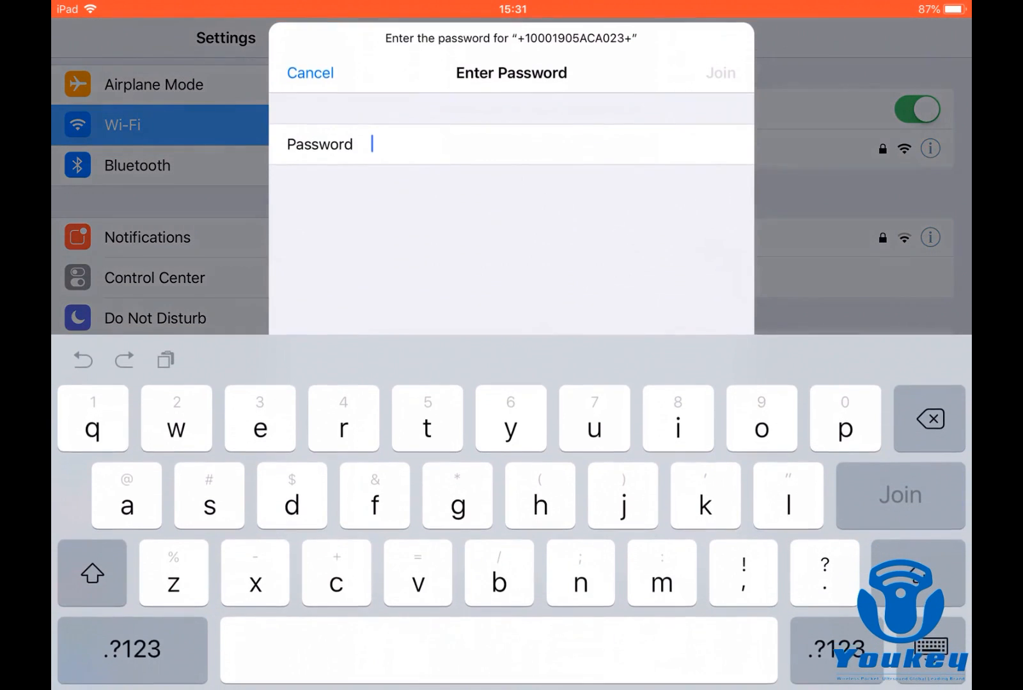
{"action": "type", "text": "1"}
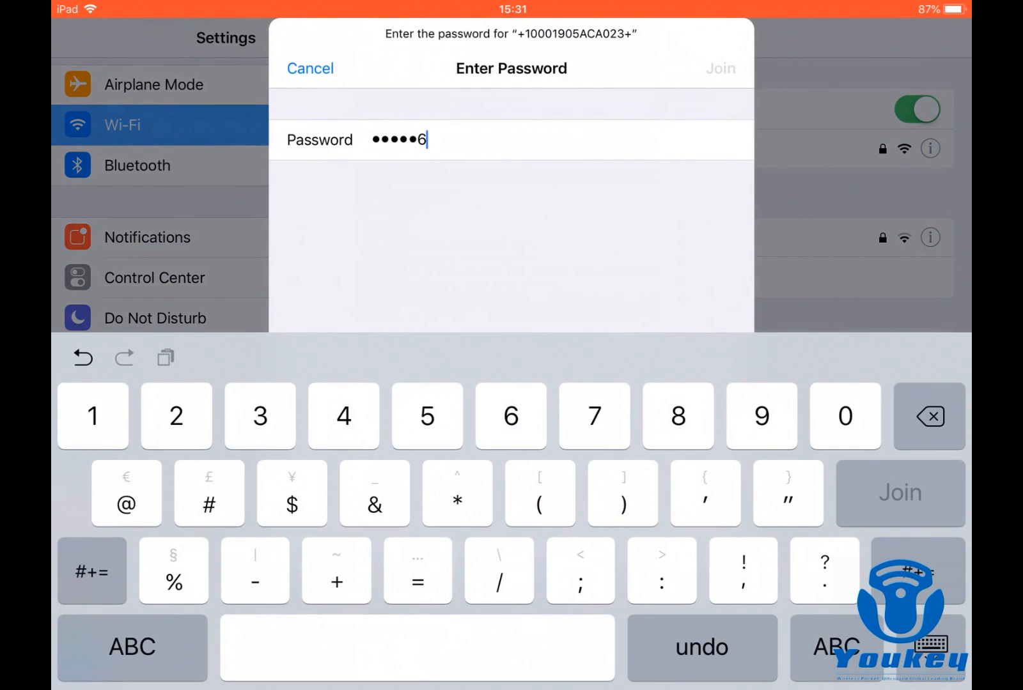
{"action": "left_click", "coordinate": [899, 493]}
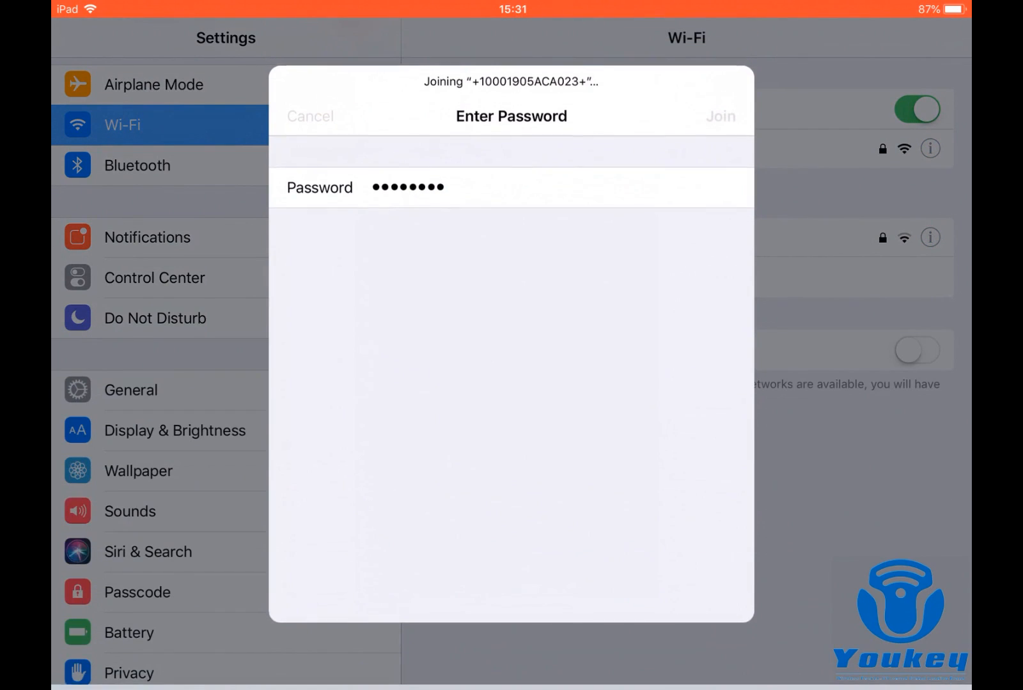
{"action": "left_click", "coordinate": [720, 116]}
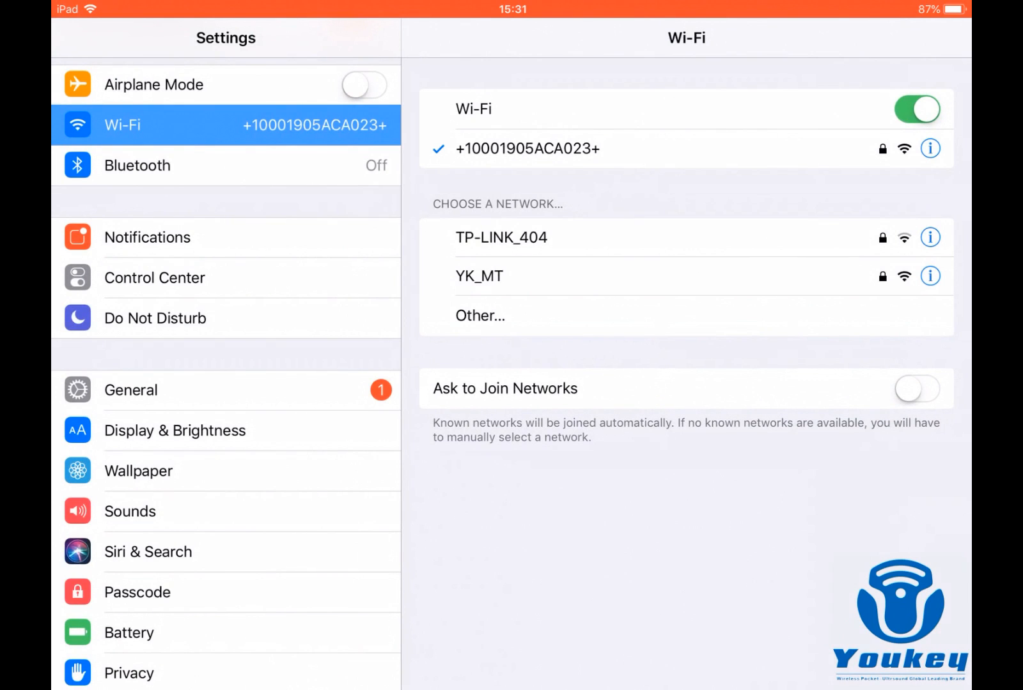
Step: Turn off Auto-Join for +10001905ACA023+ and return to the home screen
{"action": "left_click", "coordinate": [930, 148]}
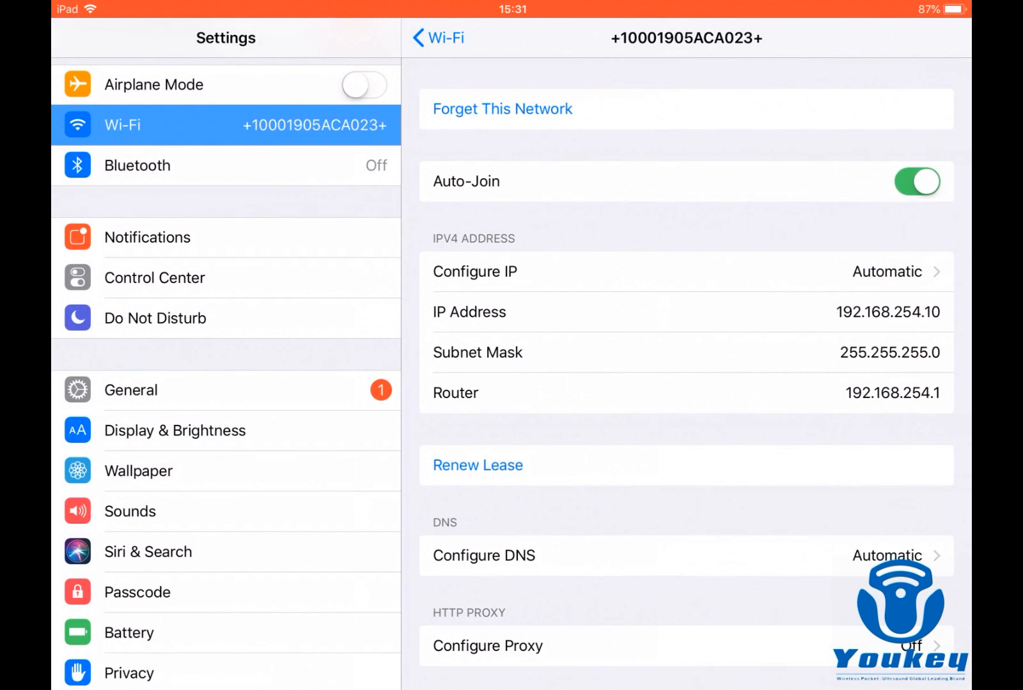
{"action": "left_click", "coordinate": [916, 181]}
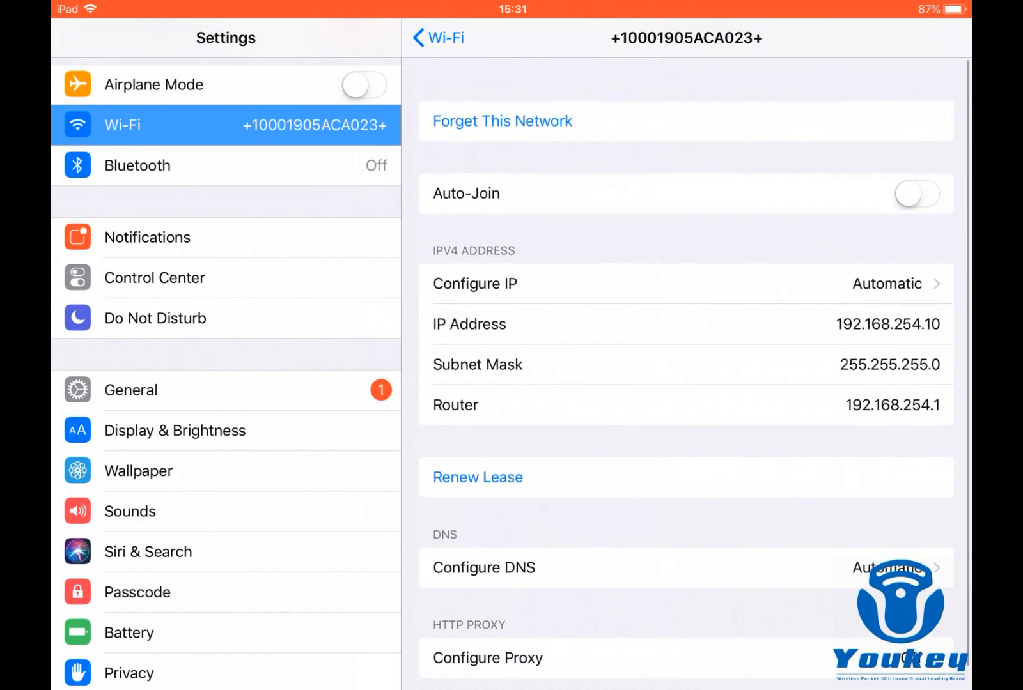
{"action": "scroll", "scroll_direction": "up", "scroll_amount": 3}
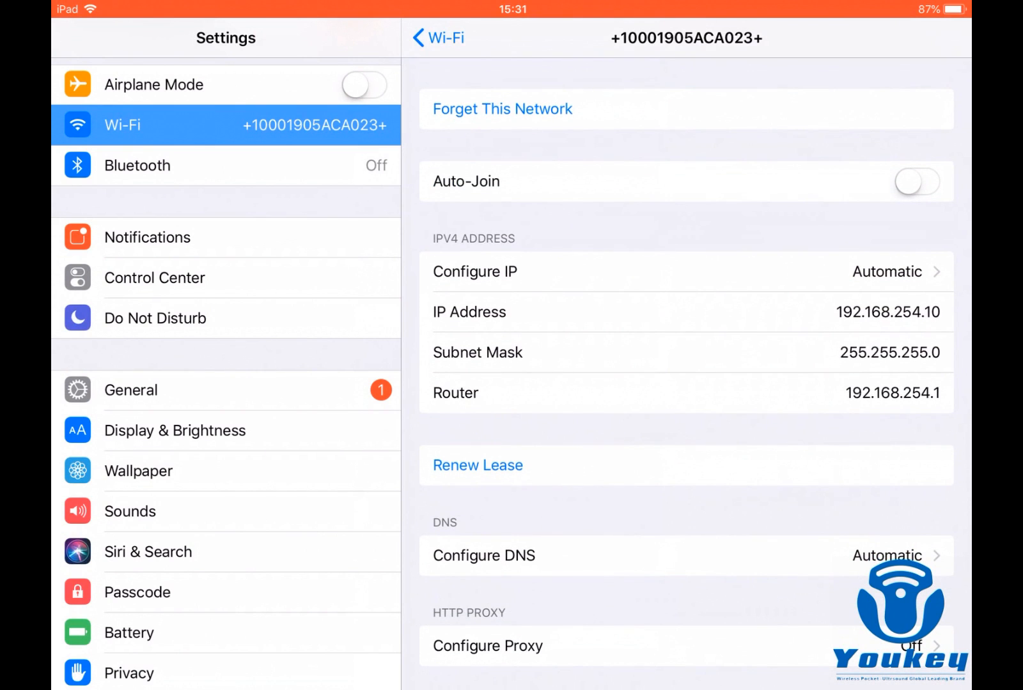
{"action": "left_click", "coordinate": [437, 37]}
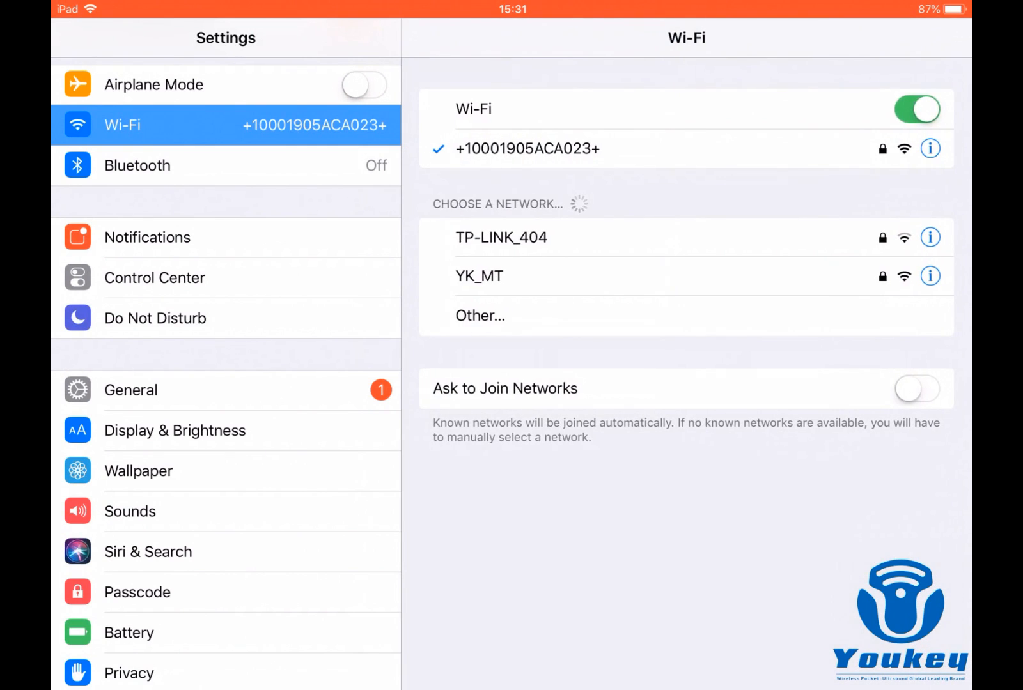
{"action": "key", "text": "home"}
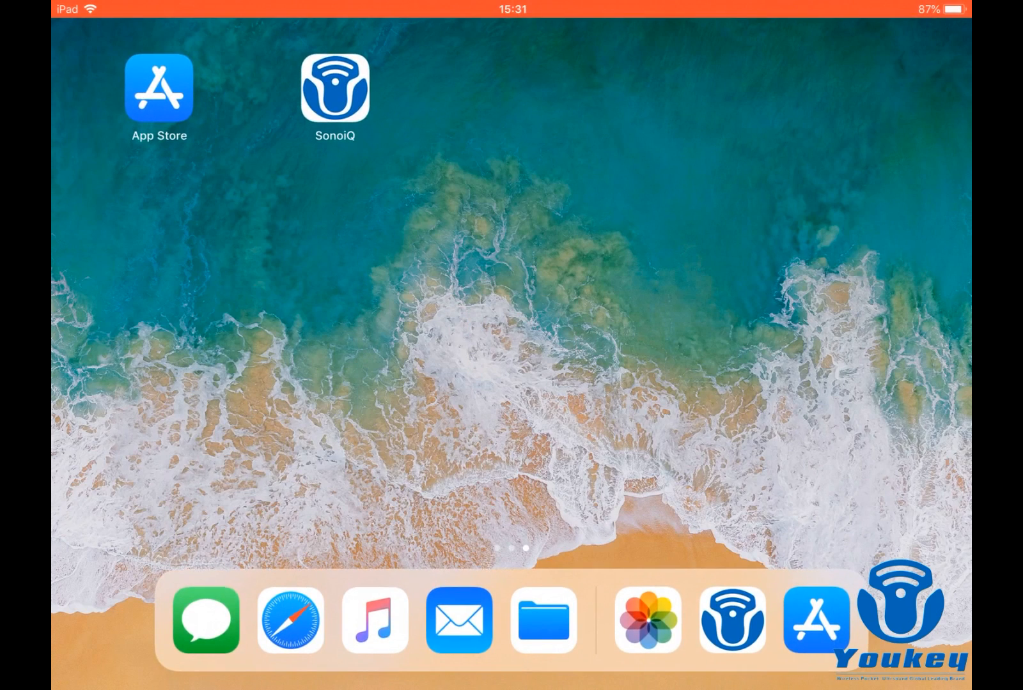
Step: Launch SonoiQ to get a live B-mode image from the L11-4Gs probe
{"action": "left_click", "coordinate": [333, 88]}
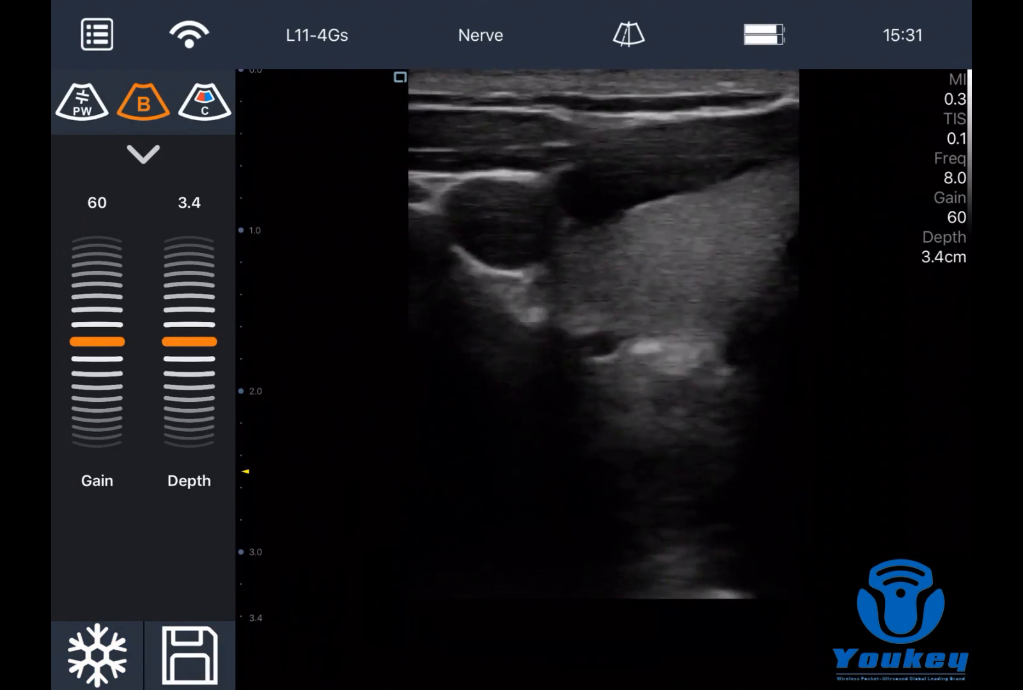
Step: View the probe info, expand the B-mode parameter list, then open SonoiQ's Settings access options
{"action": "left_click", "coordinate": [95, 34]}
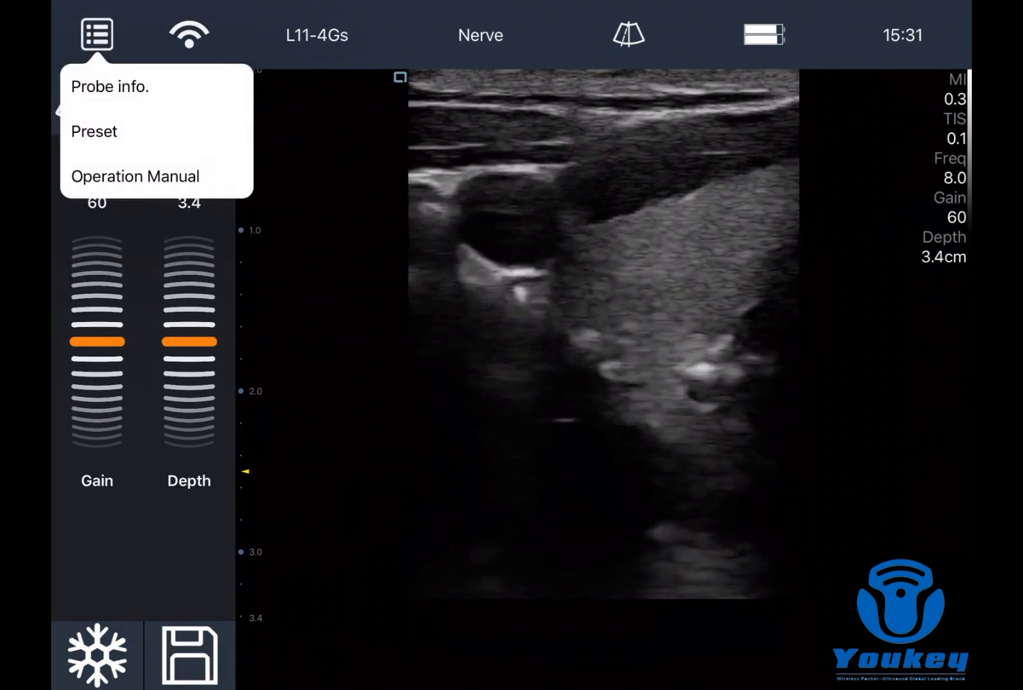
{"action": "left_click", "coordinate": [108, 85]}
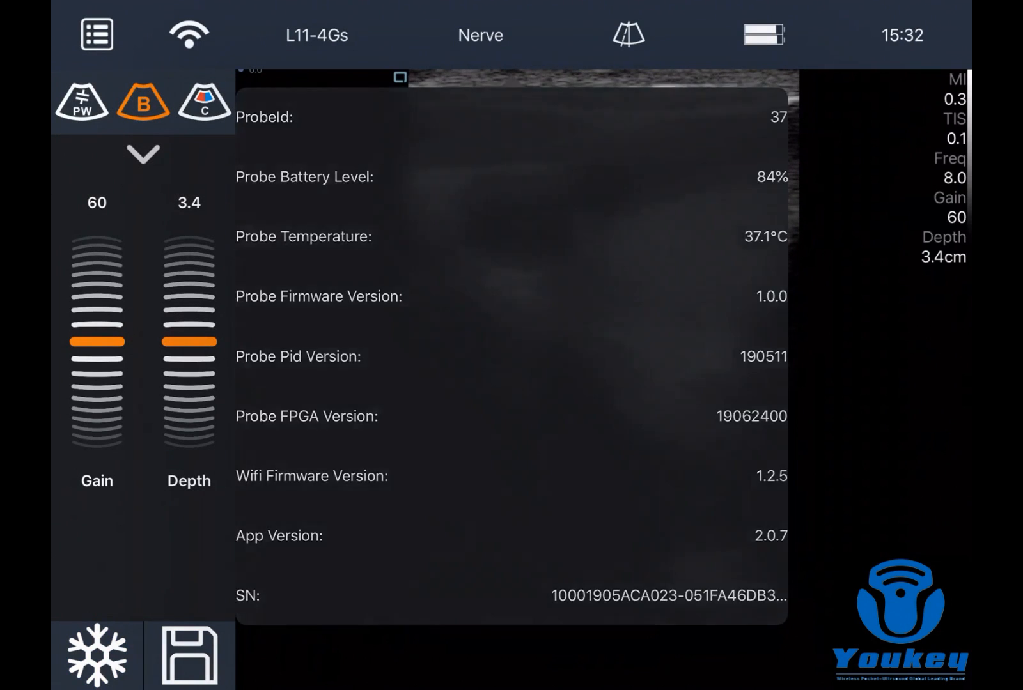
{"action": "left_click", "coordinate": [95, 34]}
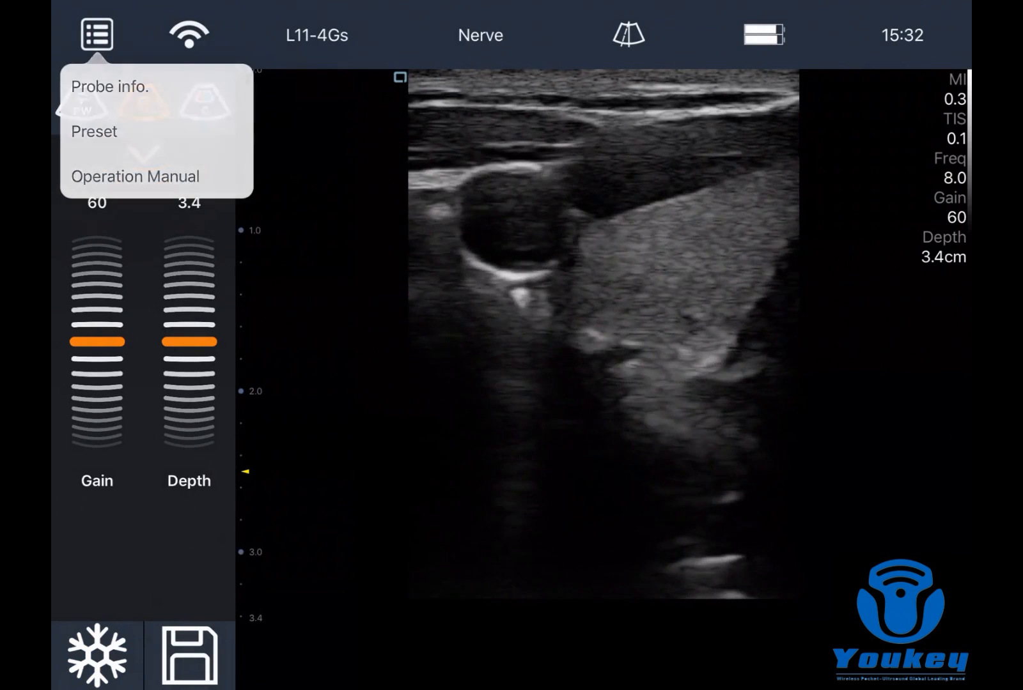
{"action": "left_click", "coordinate": [480, 35]}
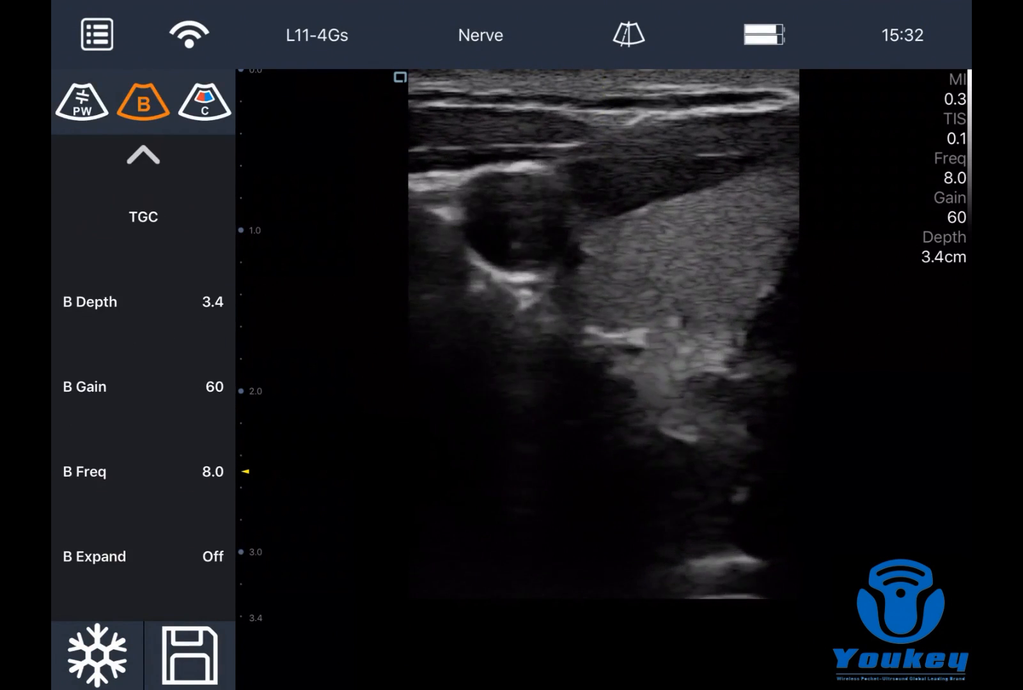
{"action": "left_click", "coordinate": [95, 655]}
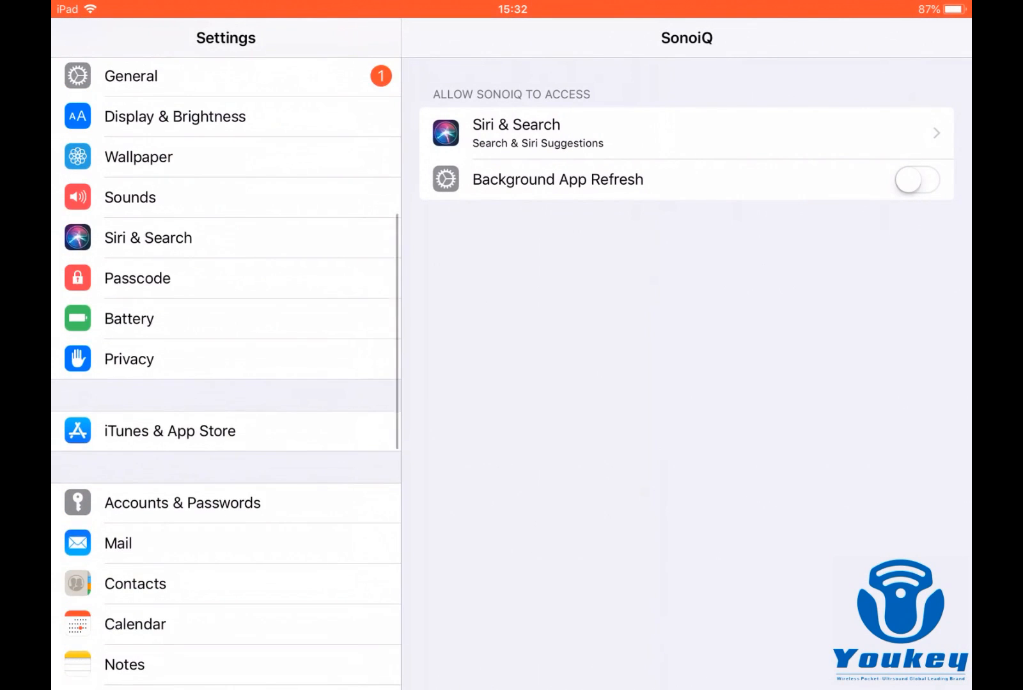
Step: Toggle the Wi-Fi switch in Settings so the iPad leaves the probe network
{"action": "scroll", "scroll_direction": "down", "scroll_amount": 3}
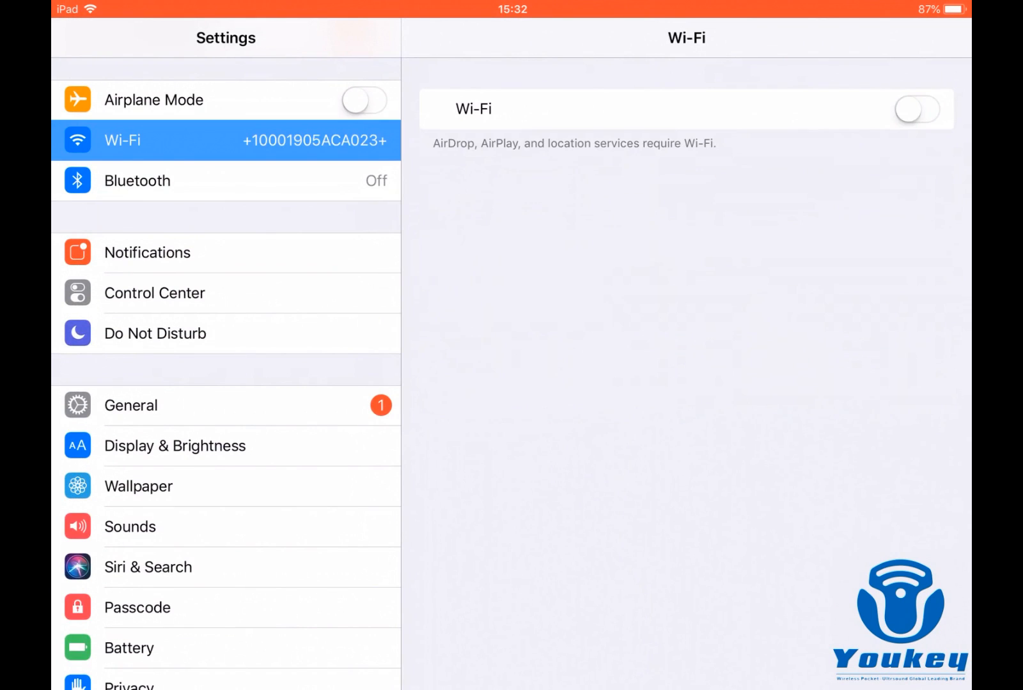
{"action": "left_click", "coordinate": [916, 108]}
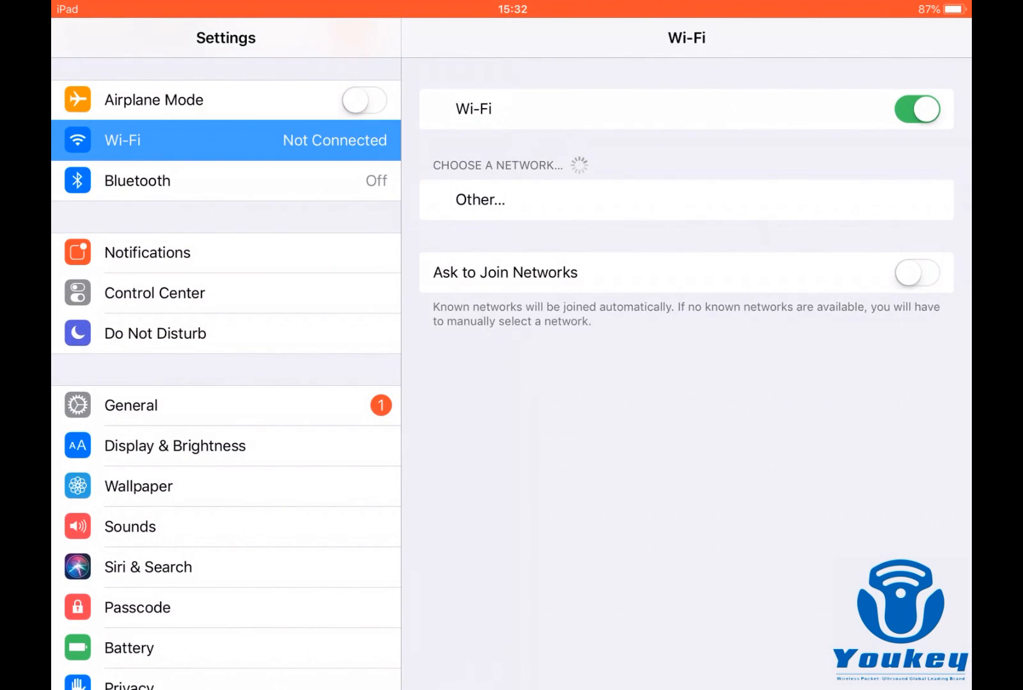